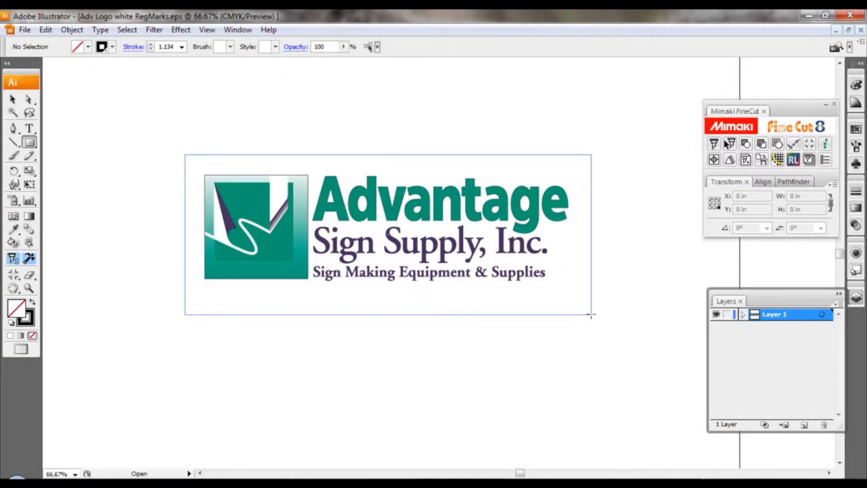
Step: Create FineCut registration marks around the selected logo rectangle with the Register Mark dialog's defaults
{"action": "left_click", "coordinate": [793, 143]}
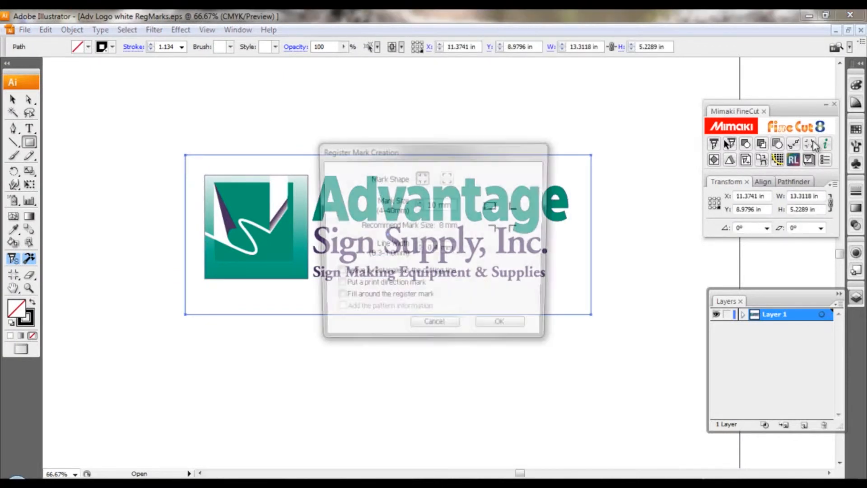
{"action": "left_click", "coordinate": [498, 321]}
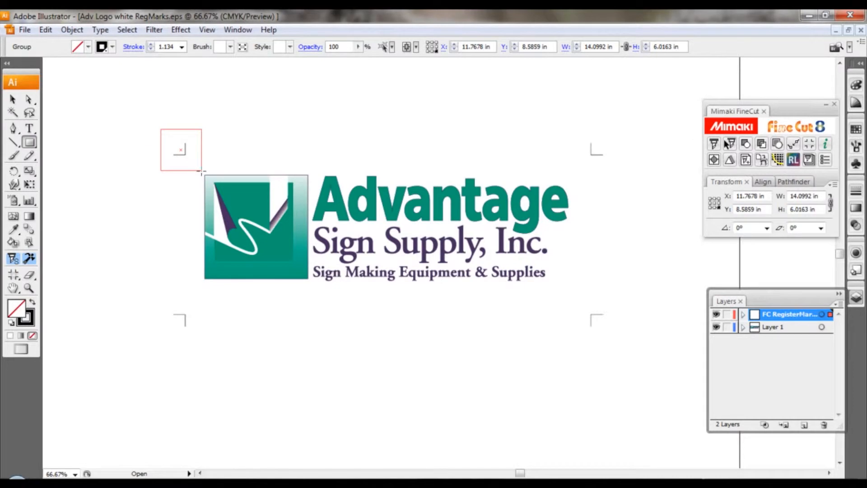
Step: Place a square box over the top-left registration mark
{"action": "left_click", "coordinate": [180, 150]}
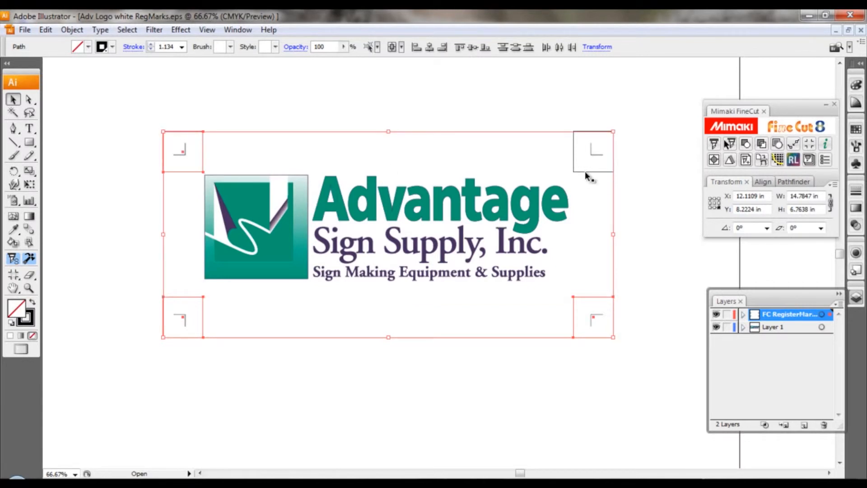
{"action": "mouse_move", "coordinate": [30, 288]}
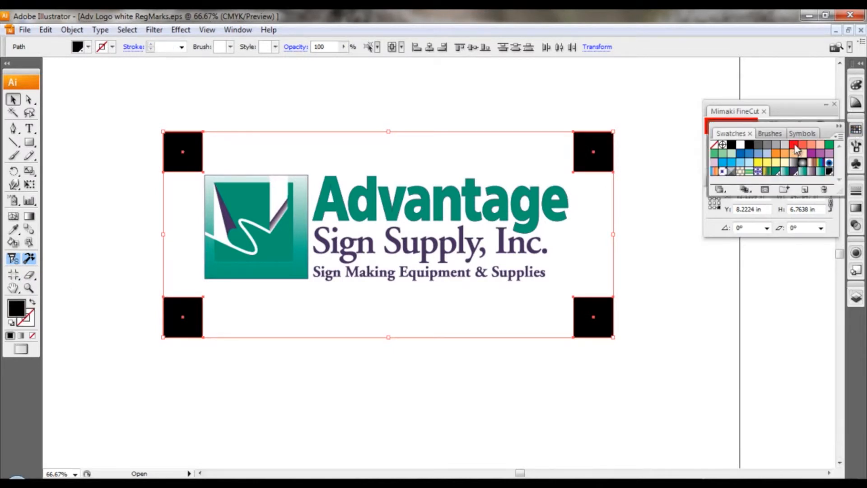
Step: Fill the four boxes with red CMYK, send them behind the marks, and begin Save As
{"action": "left_click", "coordinate": [795, 145]}
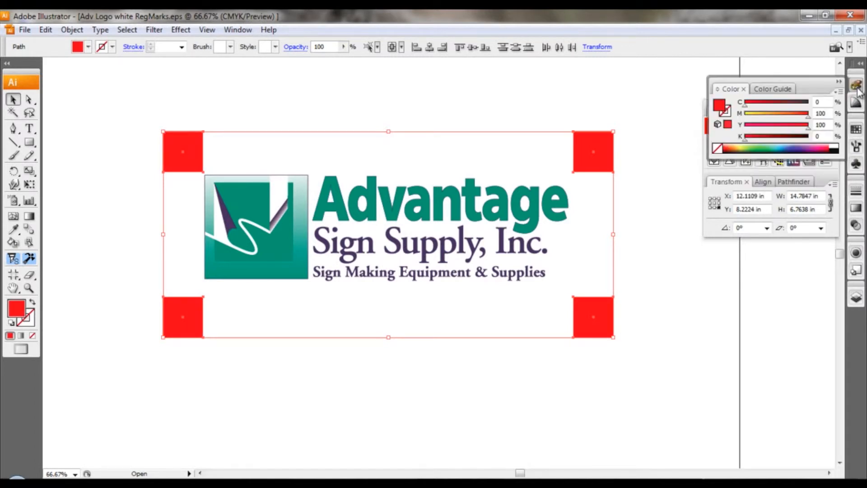
{"action": "mouse_move", "coordinate": [742, 99]}
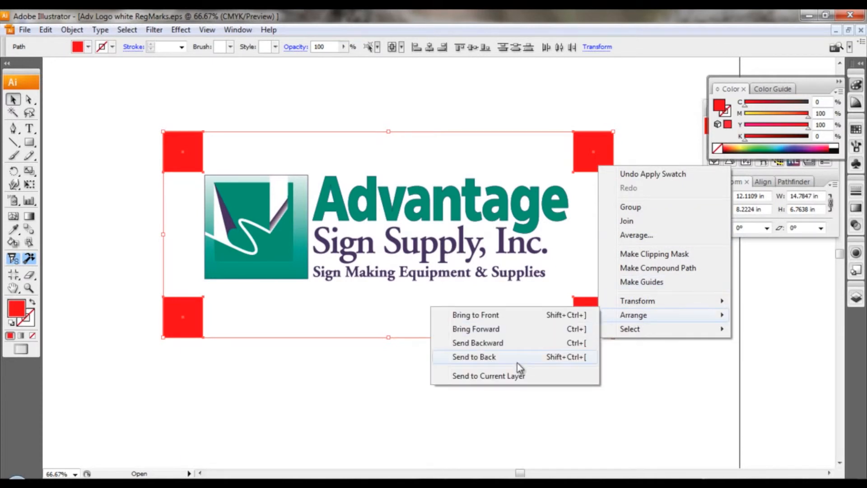
{"action": "left_click", "coordinate": [474, 356]}
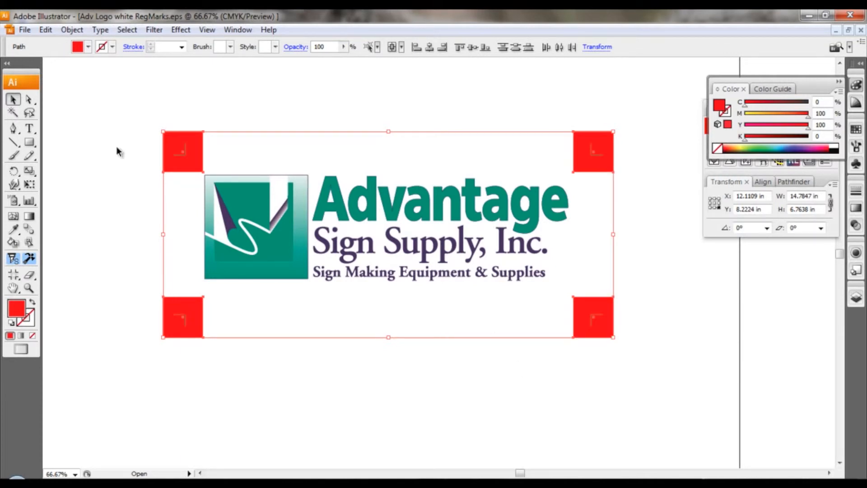
{"action": "left_click", "coordinate": [183, 177]}
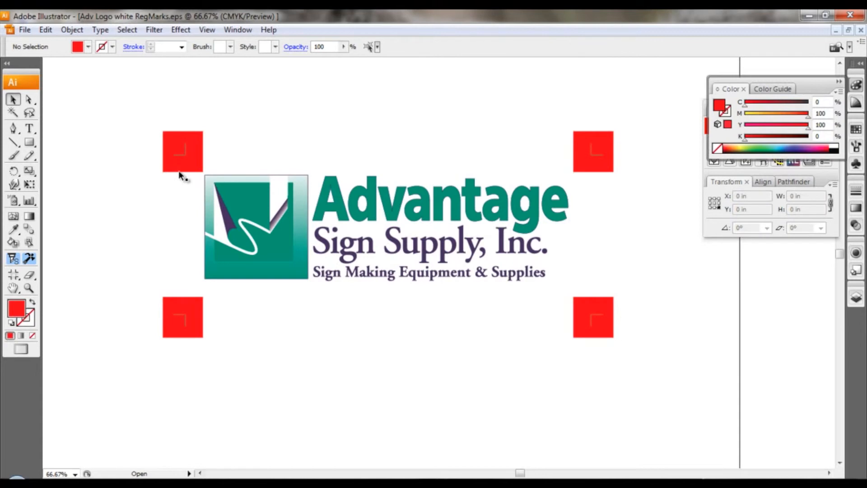
{"action": "mouse_move", "coordinate": [184, 160]}
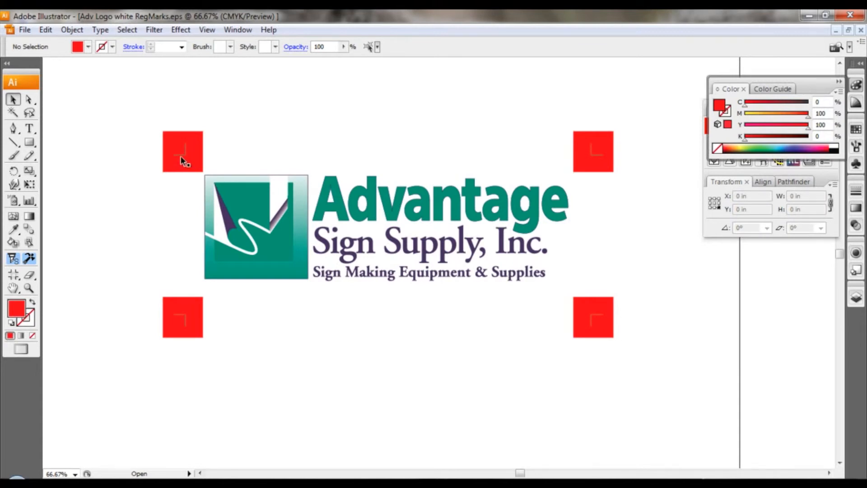
{"action": "mouse_move", "coordinate": [62, 62]}
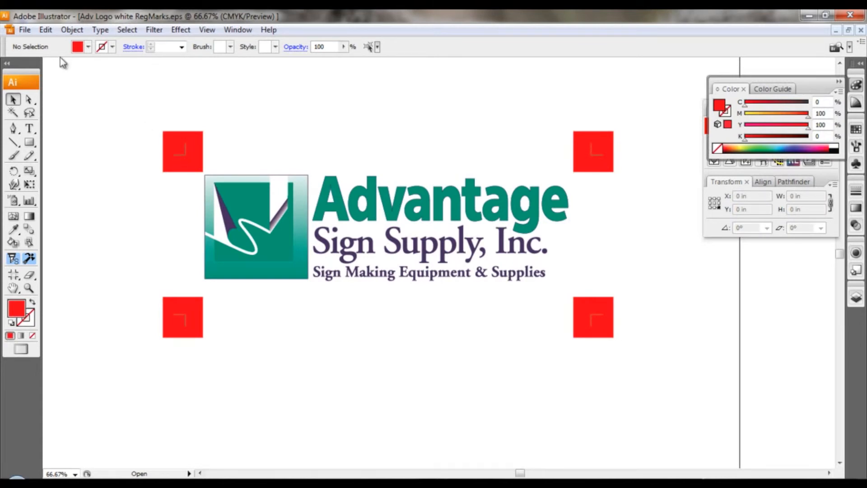
{"action": "left_click", "coordinate": [25, 29]}
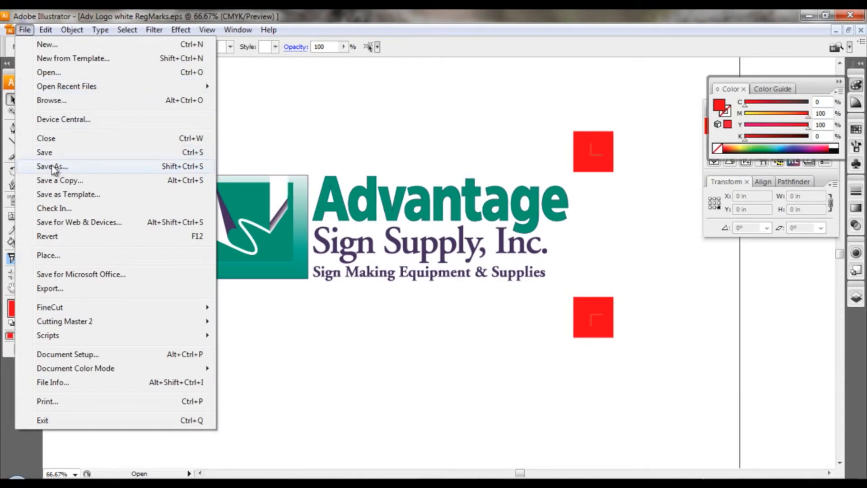
{"action": "left_click", "coordinate": [51, 166]}
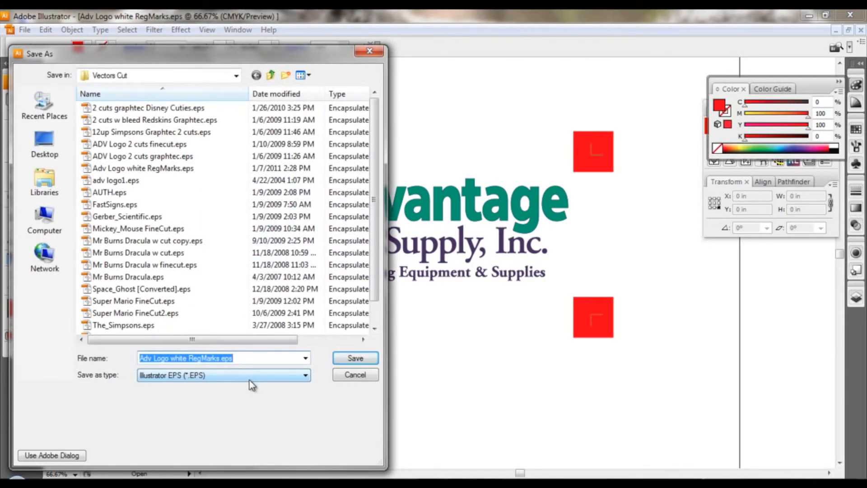